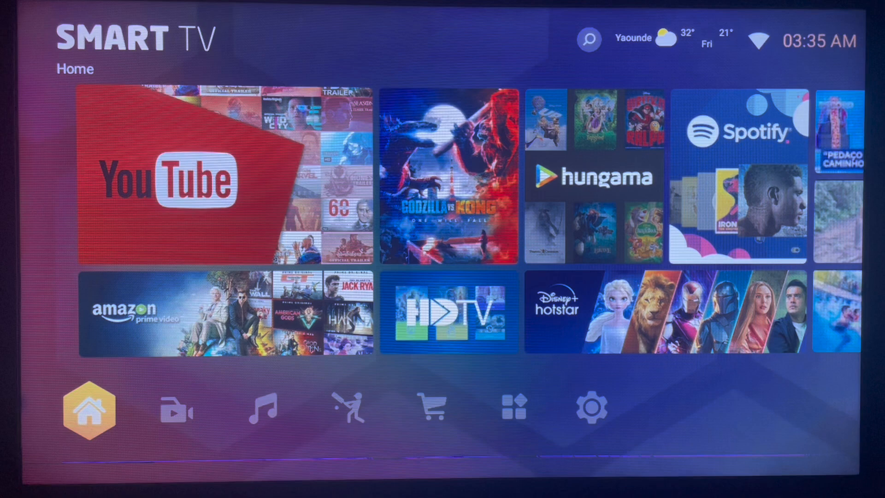
# Show the TV launcher's Installed apps page listing Downloader, VLC, TiviMate and others
pyautogui.click(514, 408)
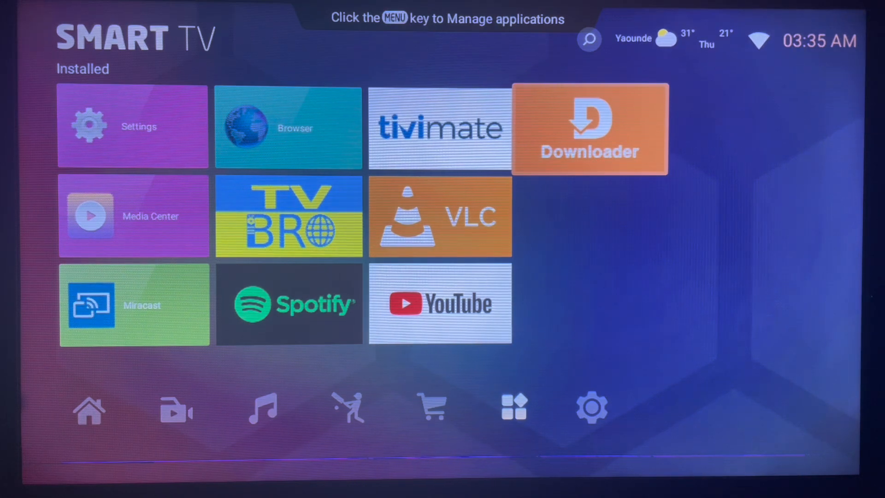
# Launch Downloader and ready its URL field keyboard on the numeric layout
pyautogui.click(589, 127)
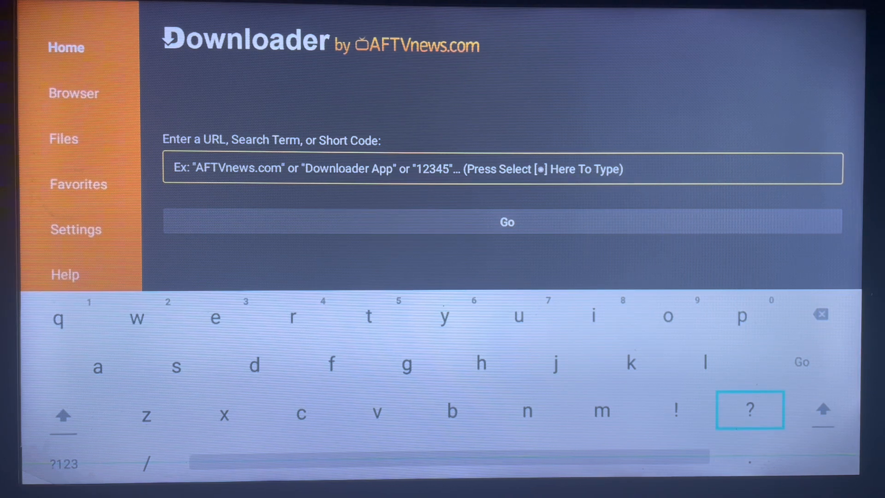
pyautogui.moveTo(301, 413)
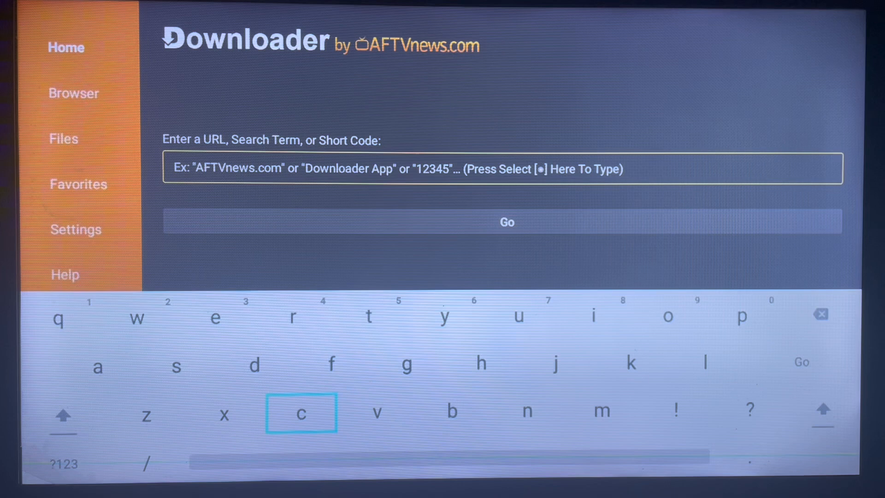
pyautogui.moveTo(64, 464)
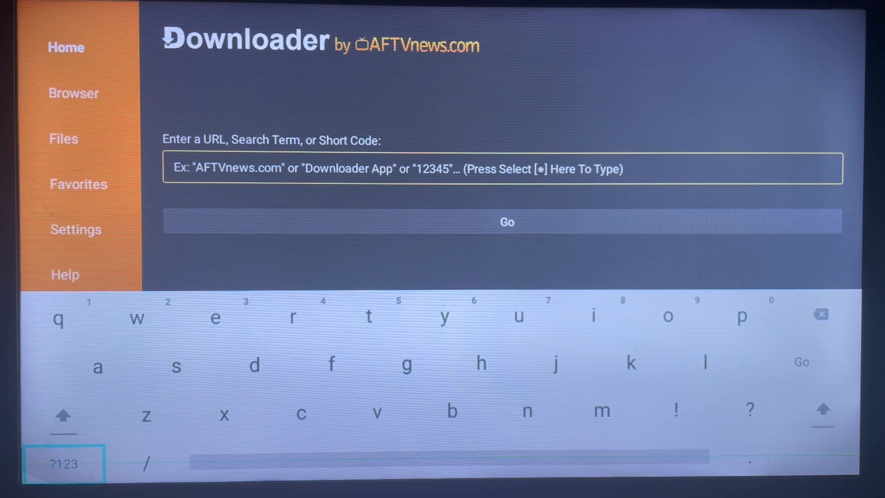
pyautogui.click(64, 464)
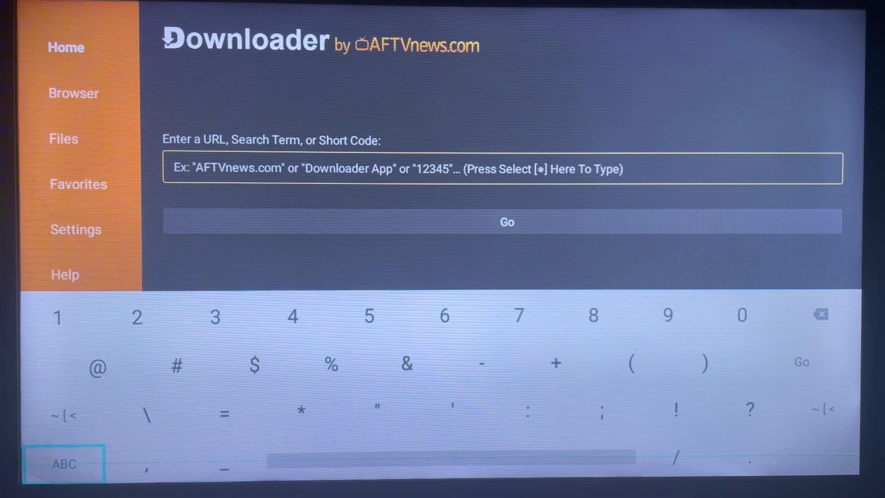
# Enter short code 860400 and submit it with Go so the download starts connecting
pyautogui.press('Down')
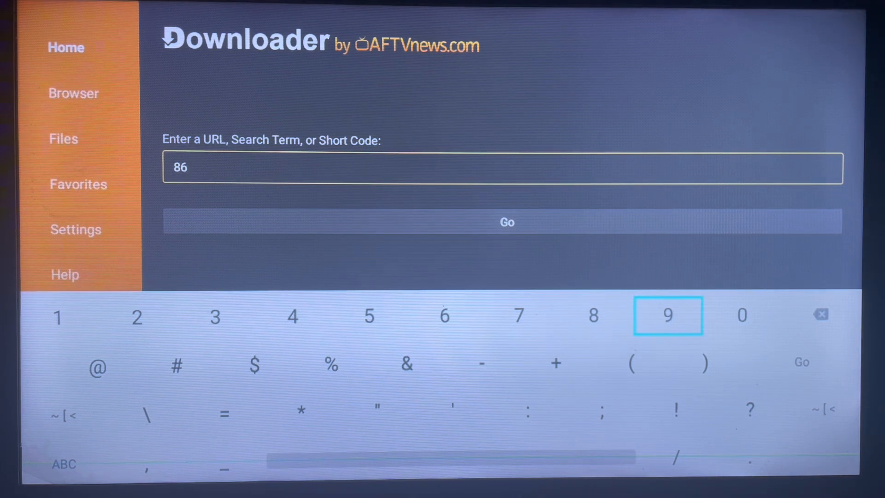
pyautogui.click(741, 315)
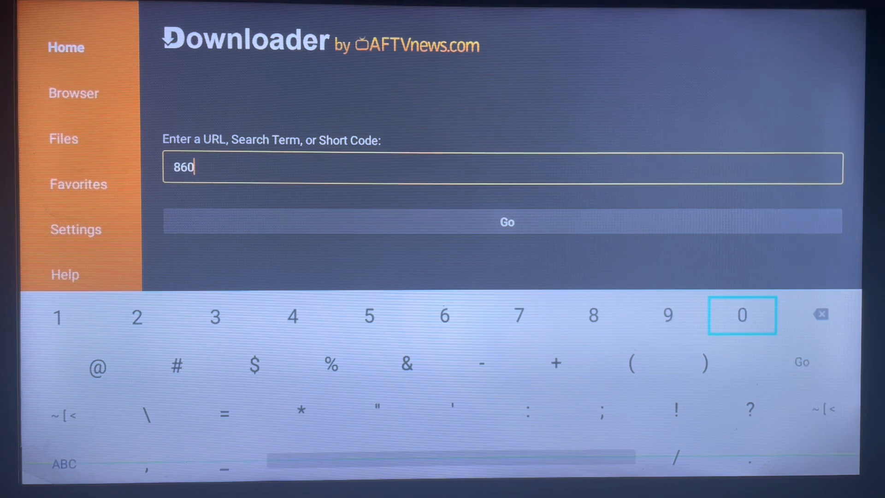
pyautogui.moveTo(292, 316)
pyautogui.write('4')
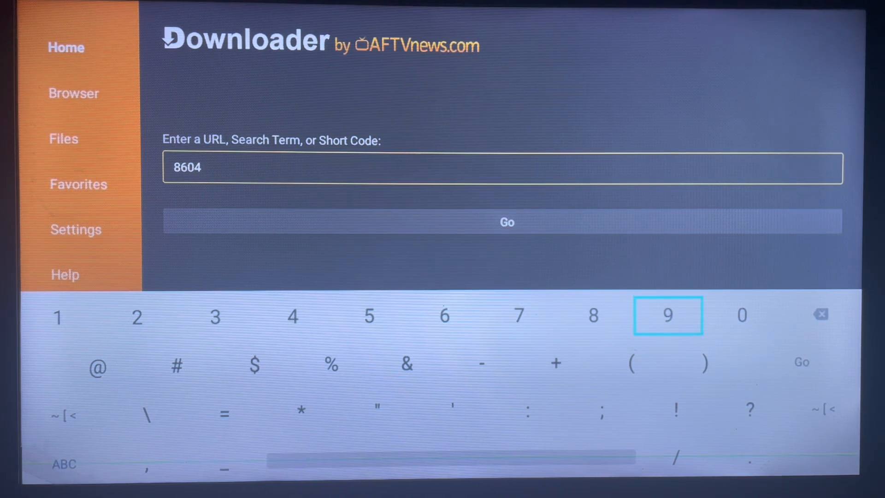
pyautogui.click(743, 315)
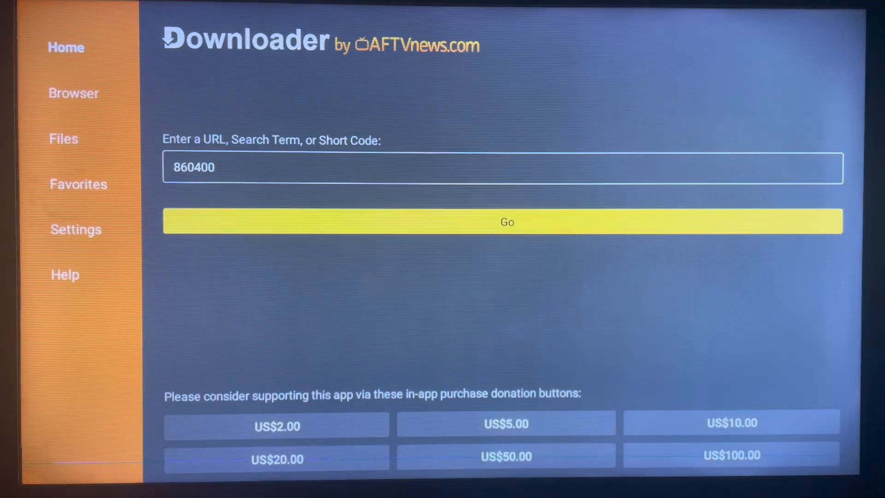
pyautogui.click(507, 221)
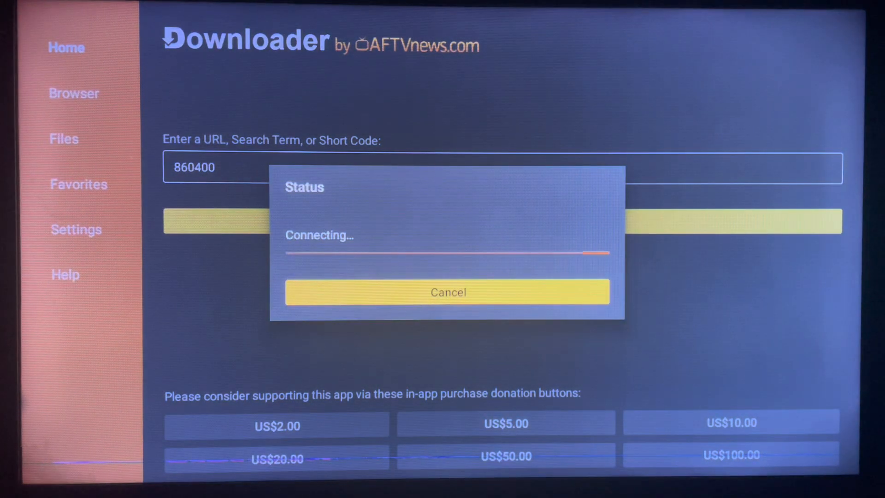